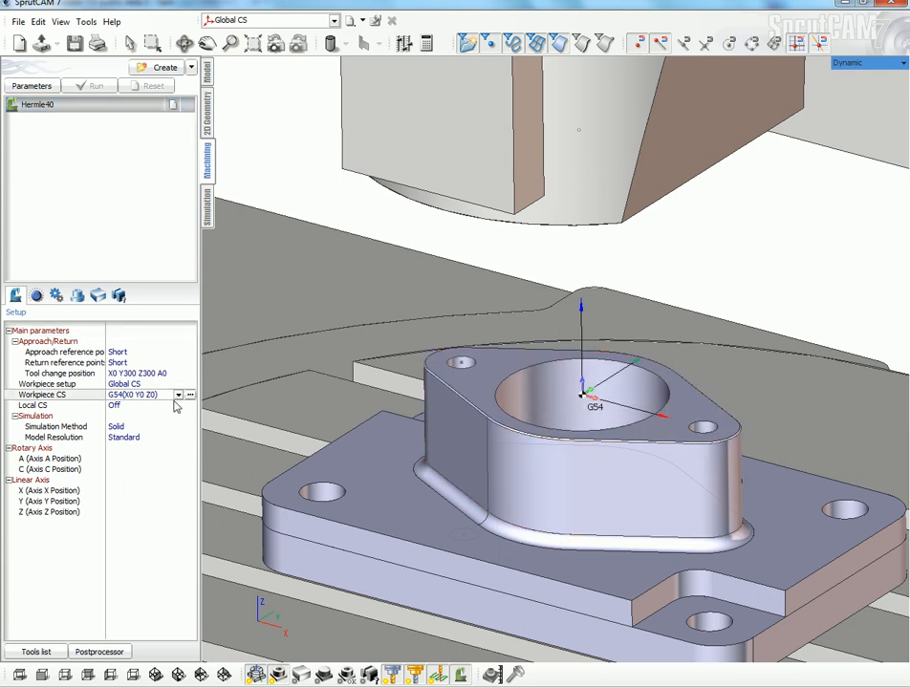
Open the G54 coordinate system editor and move its zero marker toward a base-plate mounting hole with snapping
{"action": "left_click", "coordinate": [190, 395]}
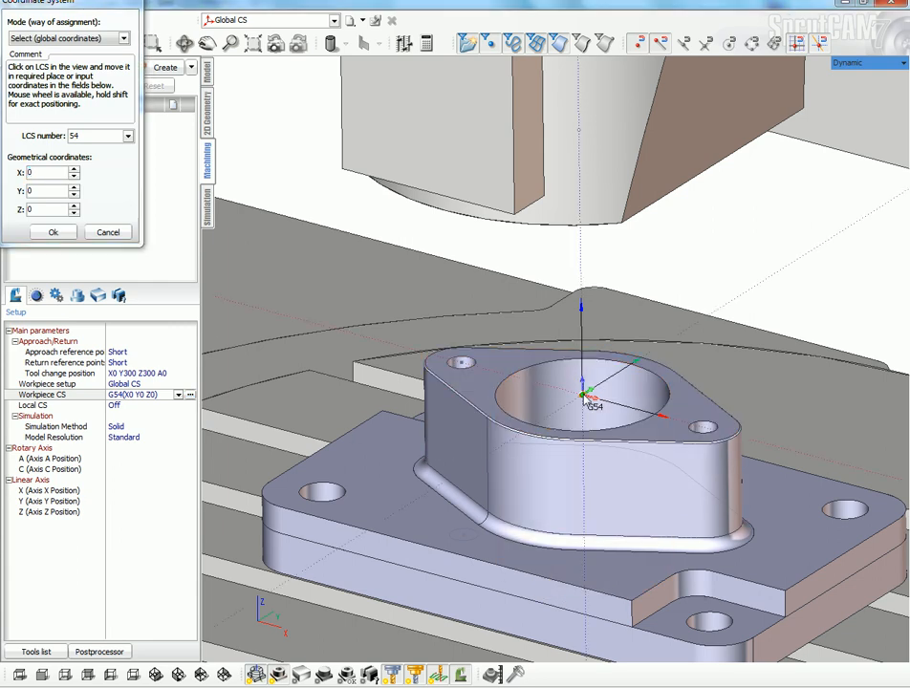
{"action": "left_click_drag", "start_coordinate": [583, 396], "coordinate": [373, 458]}
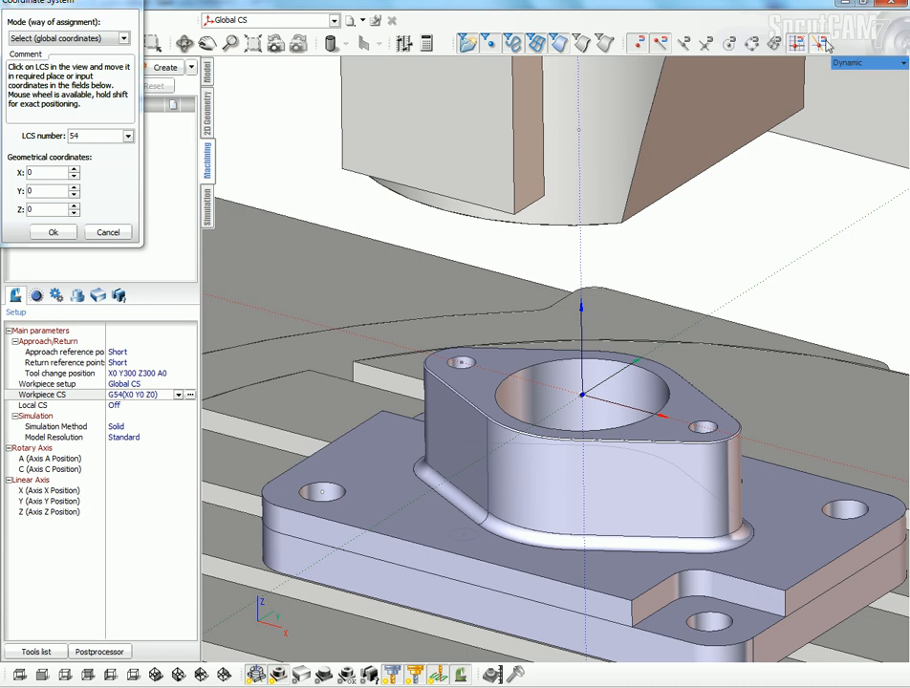
{"action": "mouse_move", "coordinate": [817, 46]}
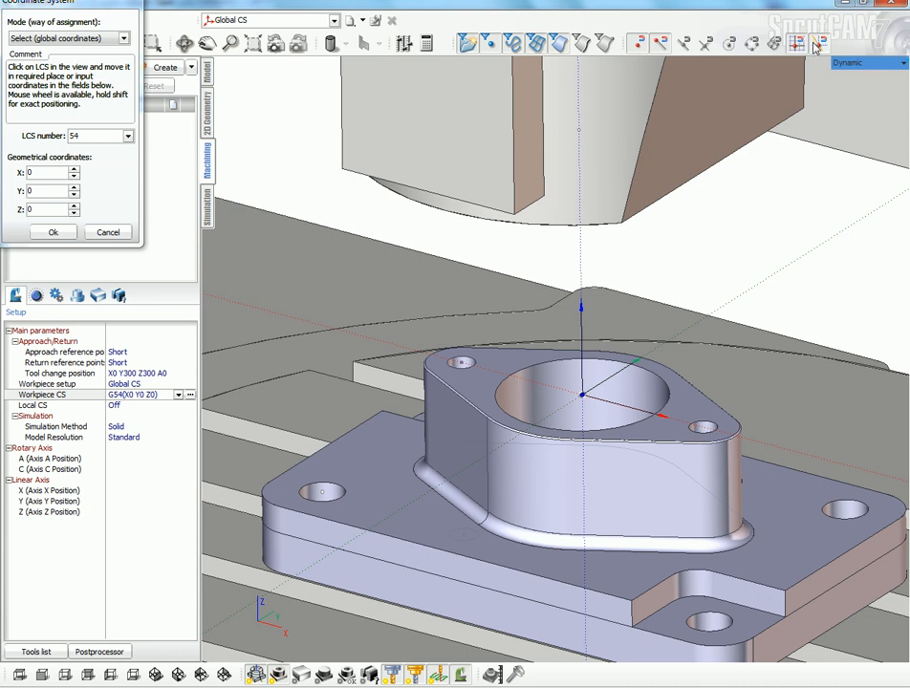
{"action": "left_click", "coordinate": [703, 616]}
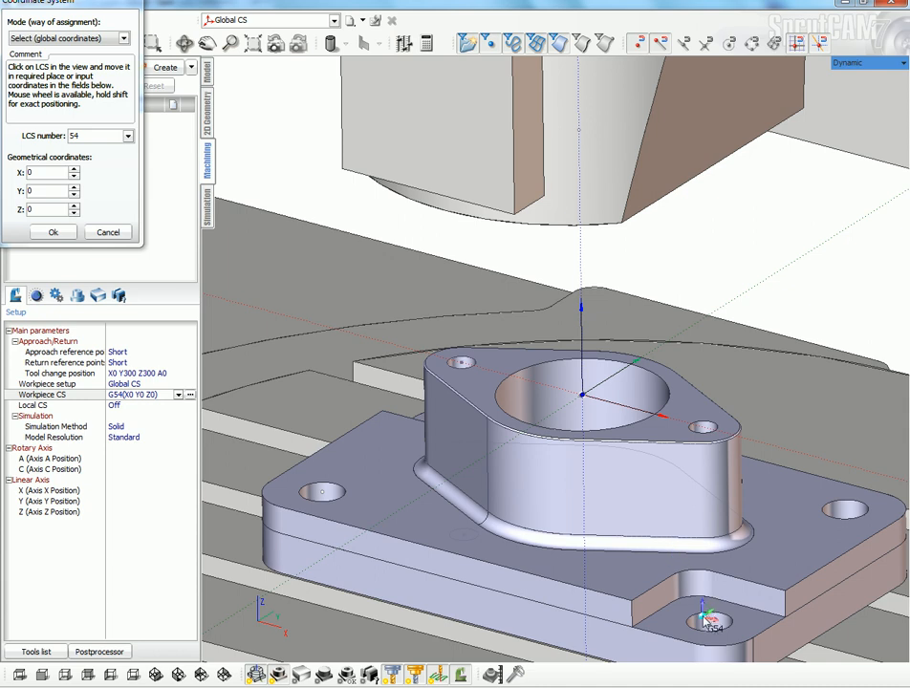